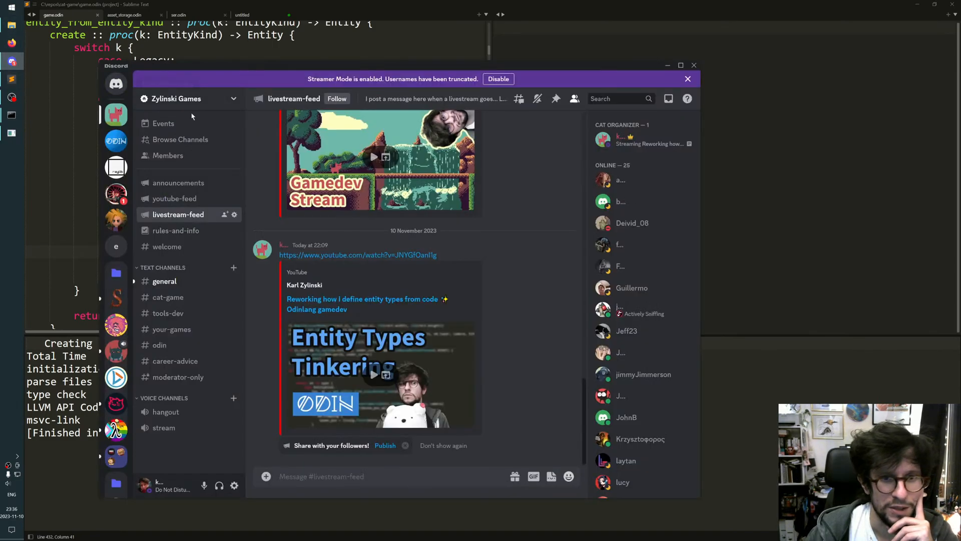
# - Switch to the #cat-game channel and play the early cat game clip
pyautogui.click(168, 296)
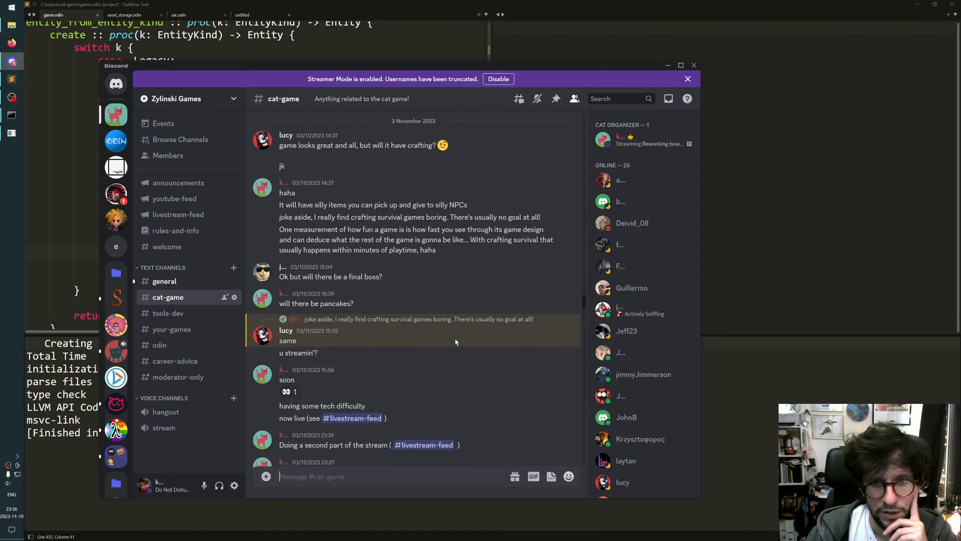
pyautogui.scroll(-3)
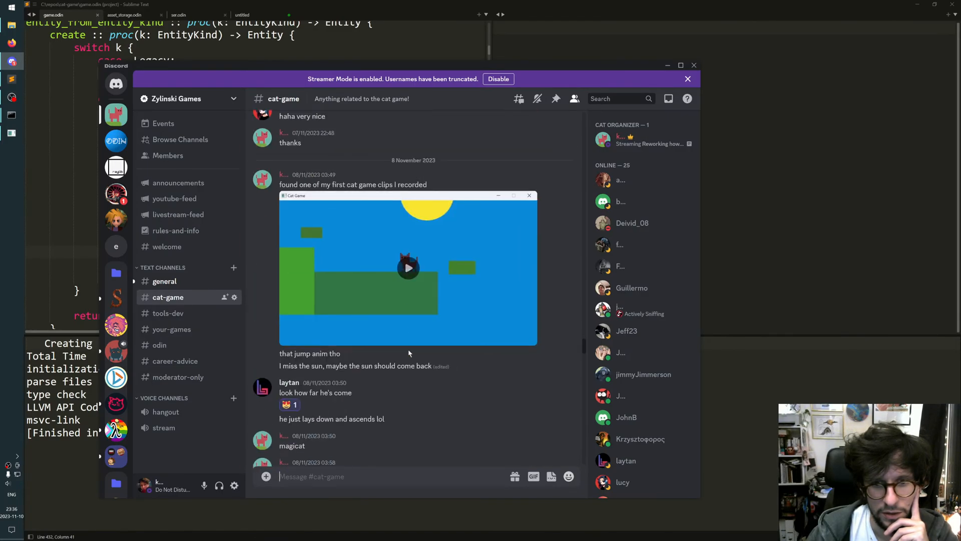
pyautogui.click(408, 268)
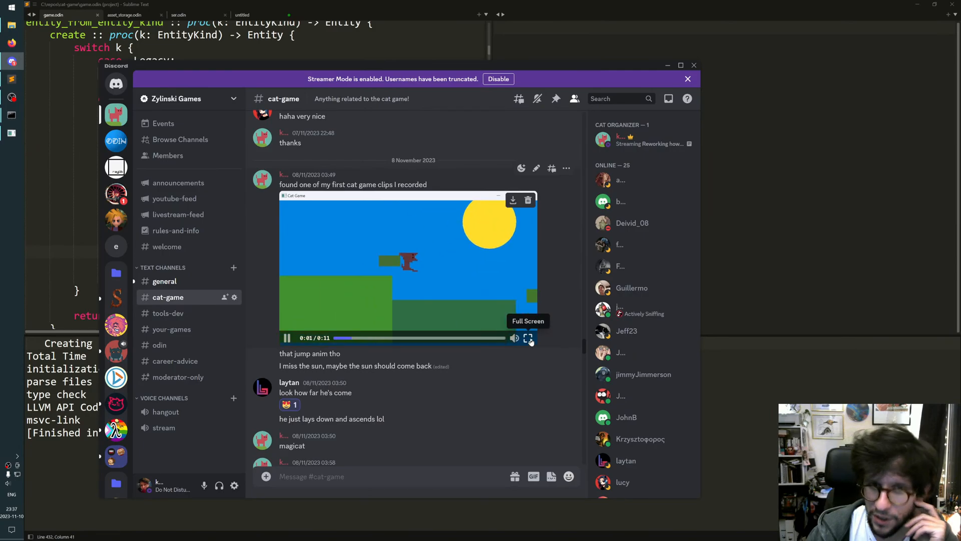
pyautogui.click(528, 338)
pyautogui.write('use_item_handler = .RockWall,')
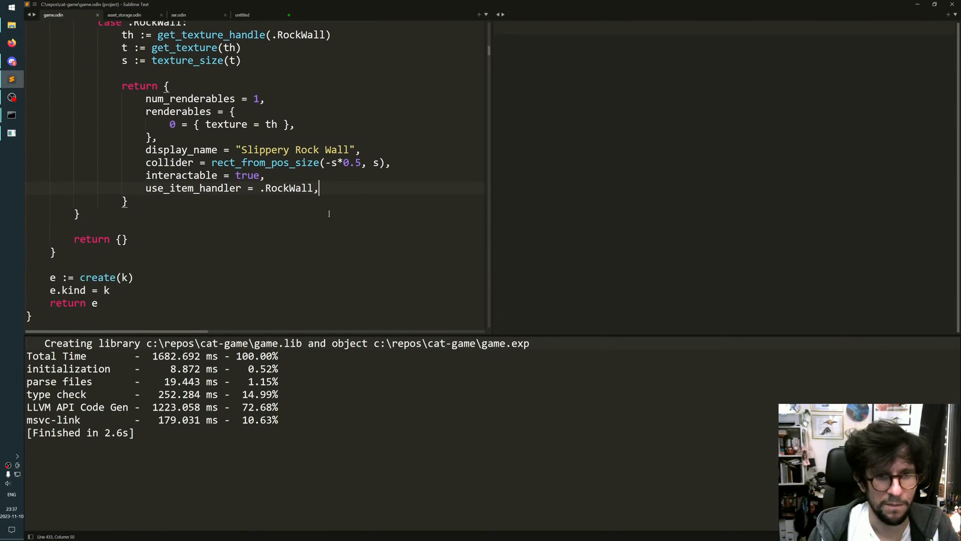
pyautogui.scroll(3)
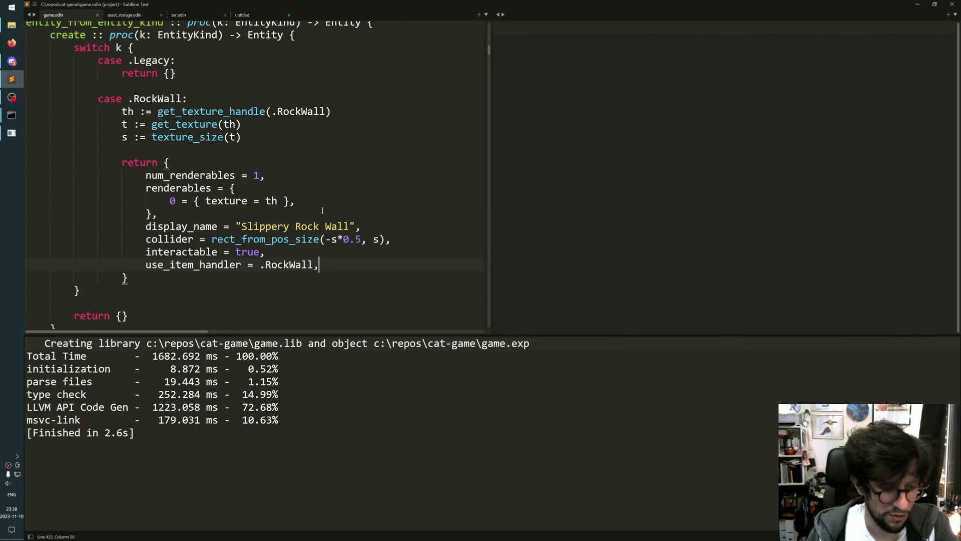
pyautogui.scroll(-3)
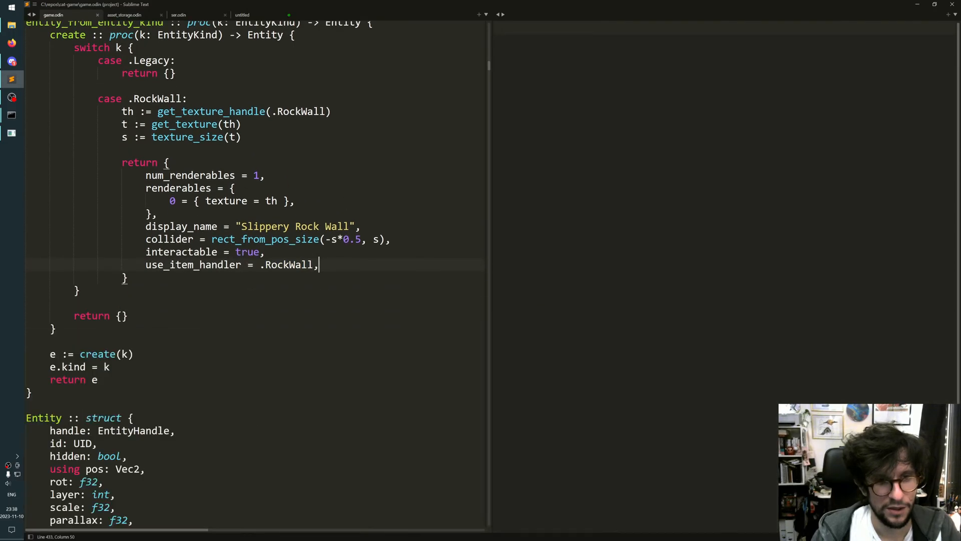
pyautogui.scroll(-3)
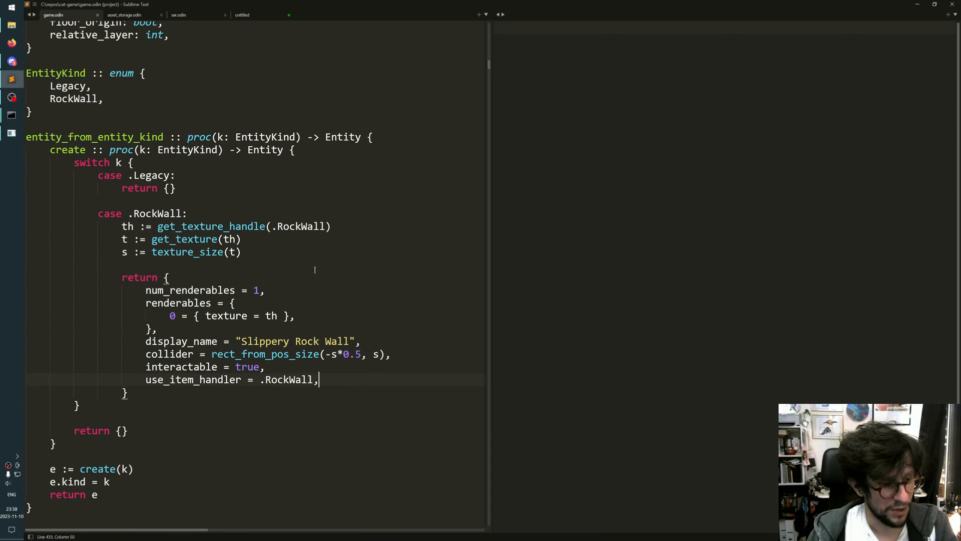
pyautogui.scroll(-3)
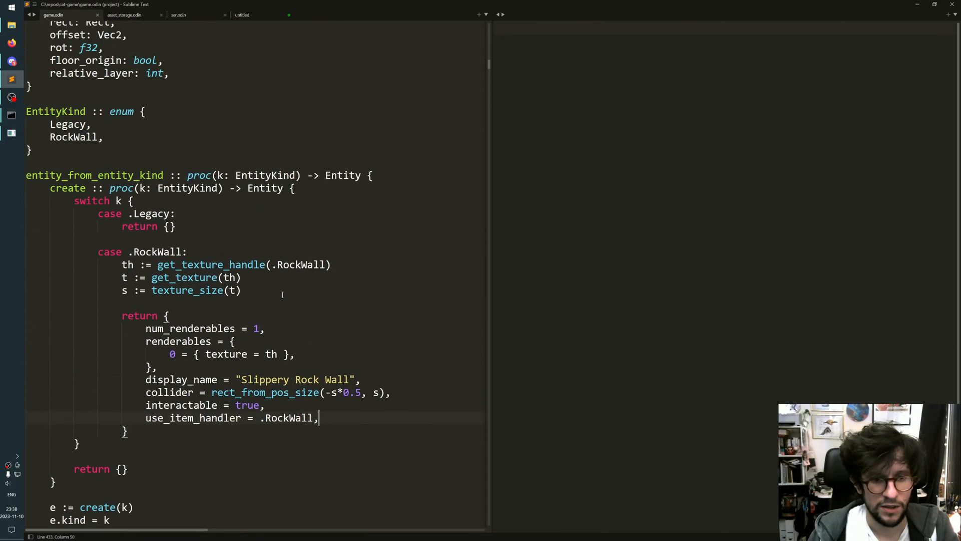
# - Search game.odin for 'num_renderables' to reach the Entity struct field declarations
pyautogui.write('rela')
pyautogui.write('@r')
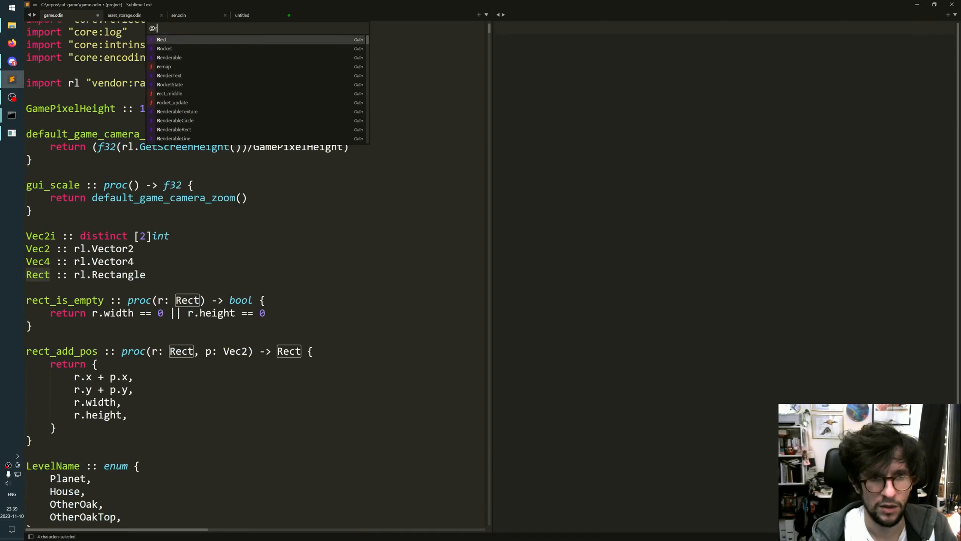
pyautogui.write('num_rende')
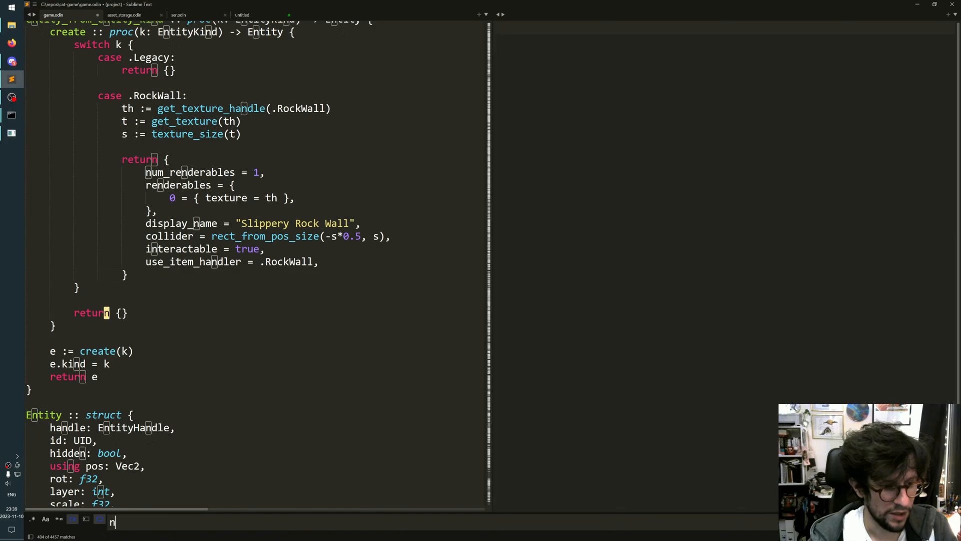
pyautogui.write('um_rendere')
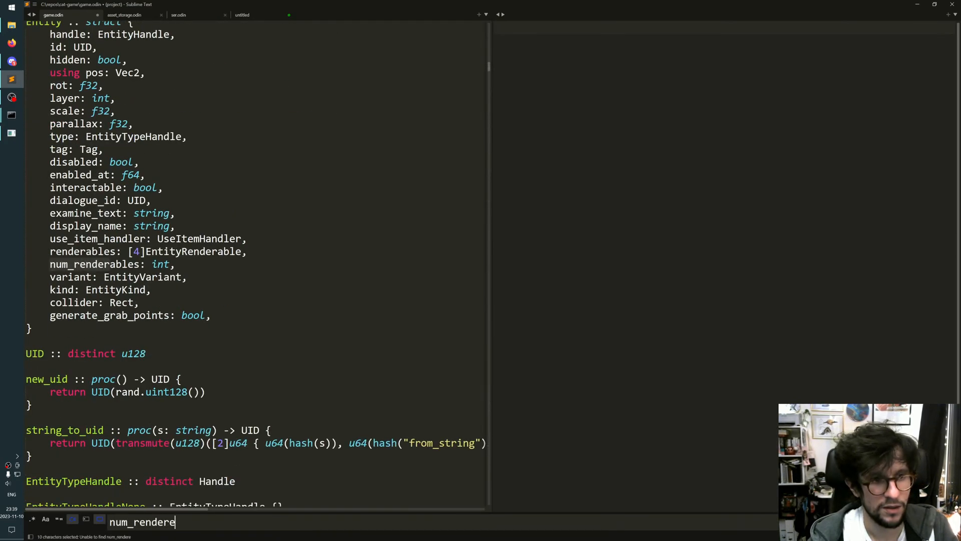